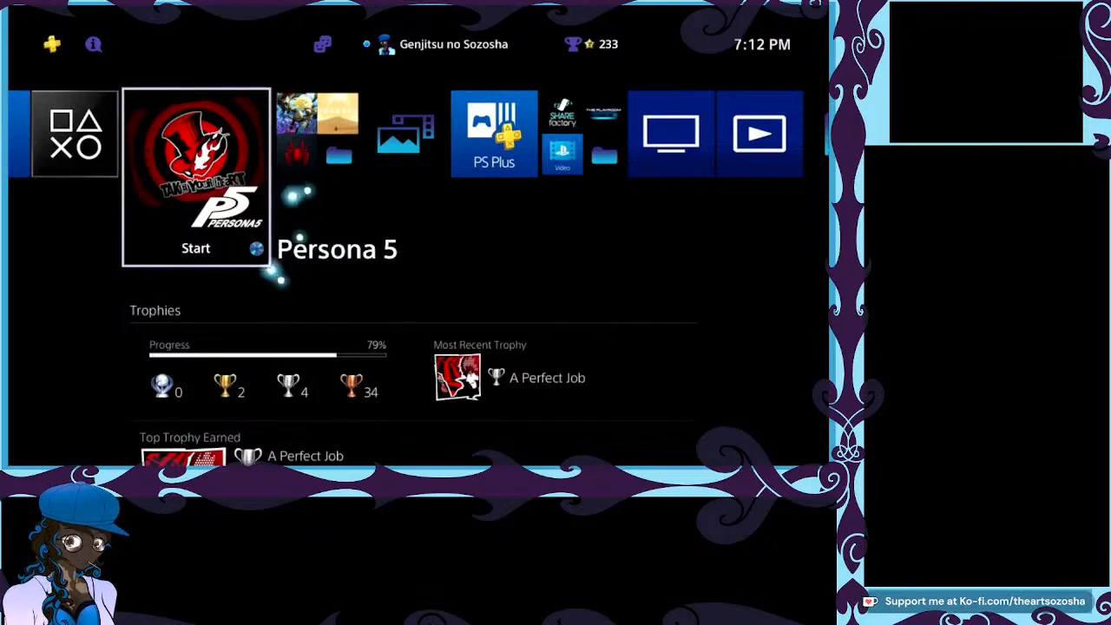
# Start Persona 5 from its home screen tile and wait for the title menu.
pyautogui.click(195, 248)
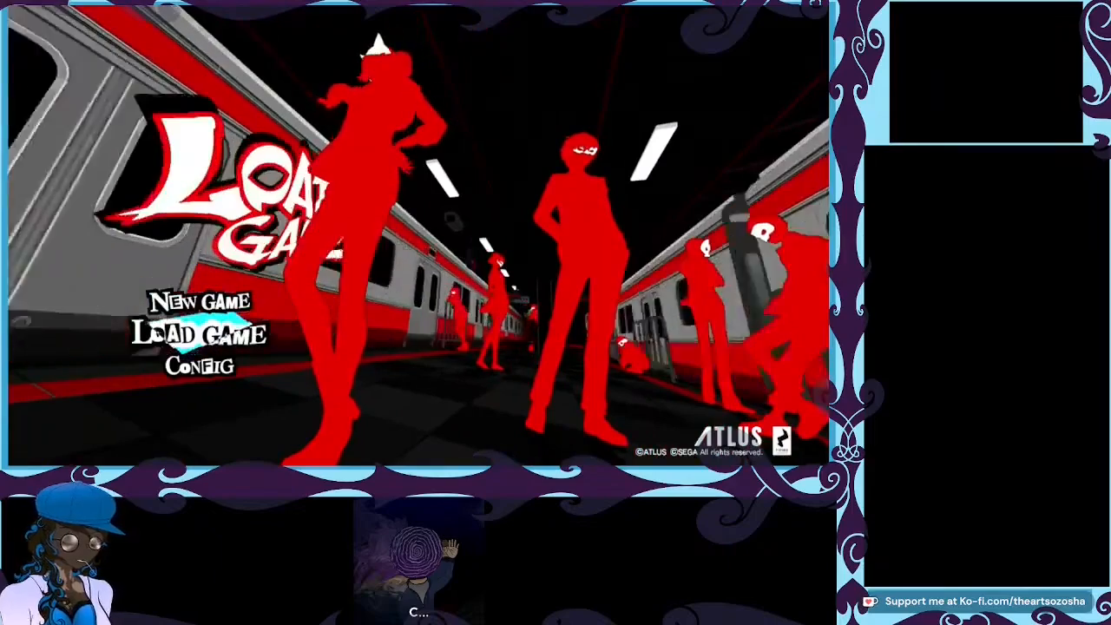
# Load the cross-save and dismiss the DLC ownership error with OK.
pyautogui.click(200, 336)
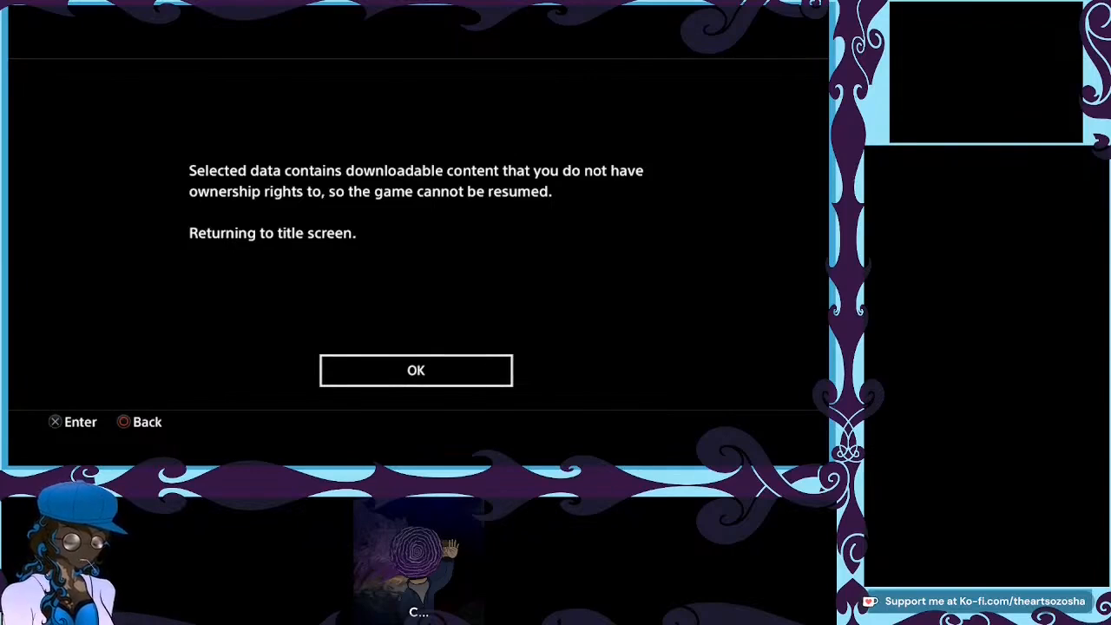
pyautogui.click(416, 370)
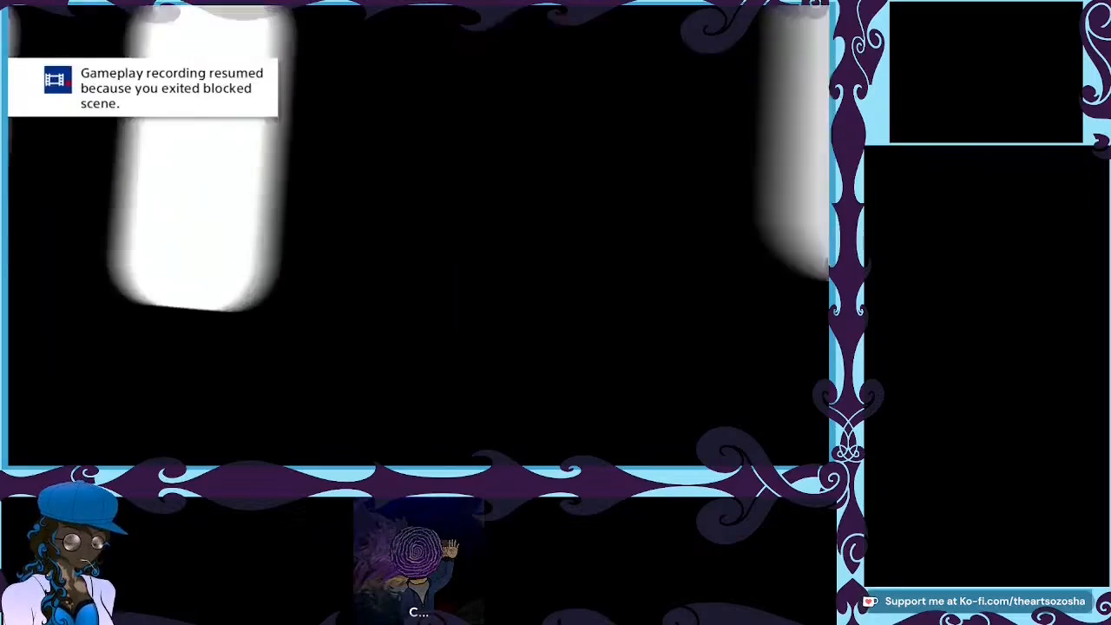